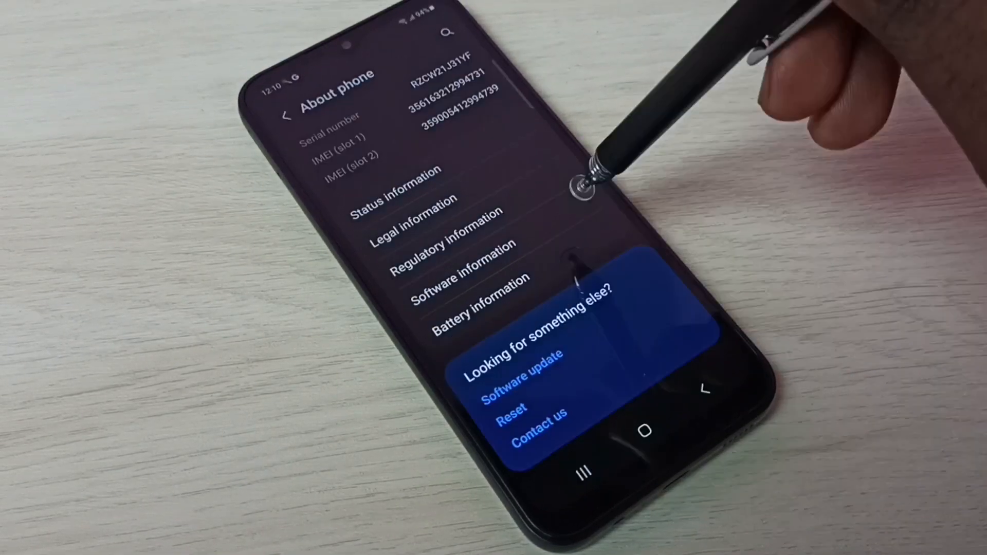
mouse_move(572, 189)
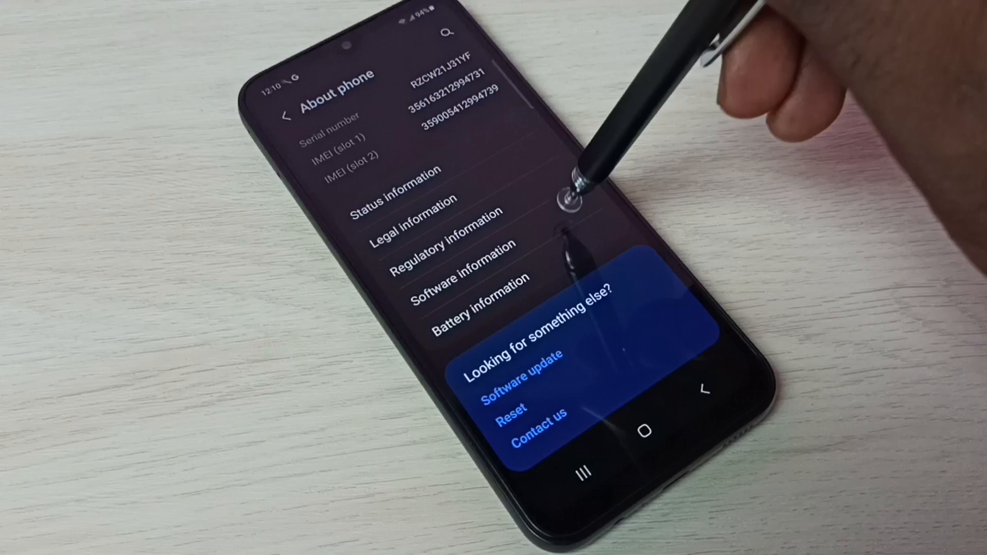
Show Software information from About phone, listing One UI, Android and build number.
left_click(454, 270)
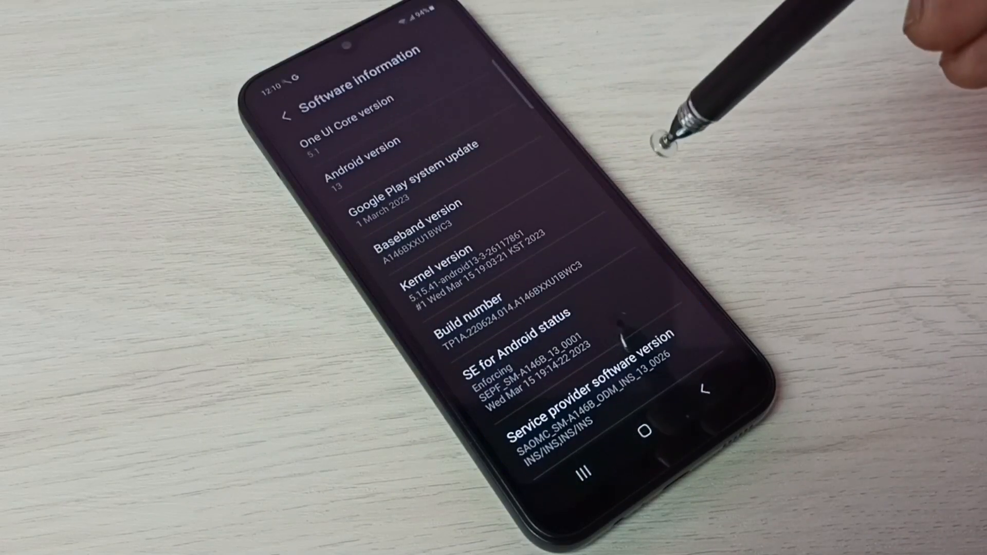